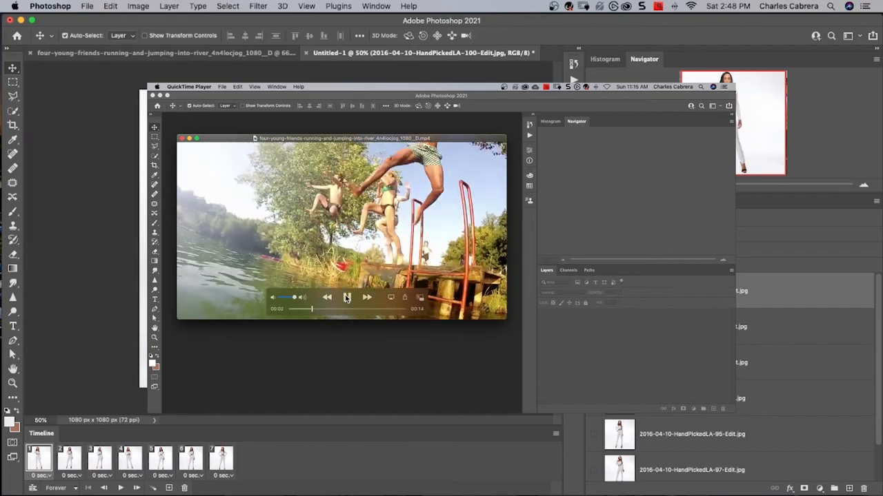
Play the river-jump clip through once to review it before resizing.
left_click(347, 297)
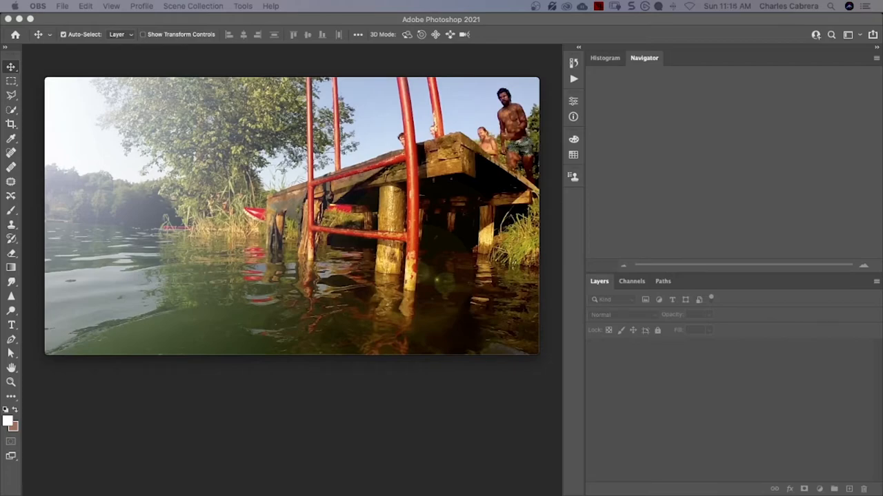
left_click(294, 323)
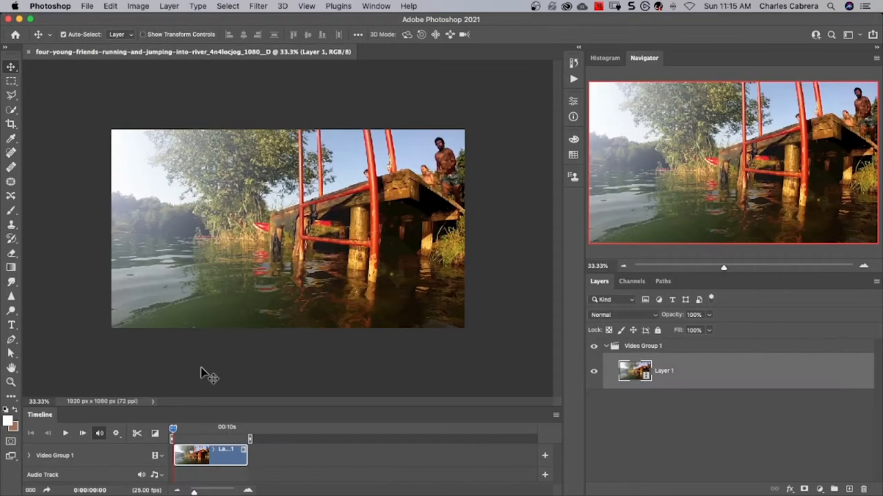
mouse_move(206, 352)
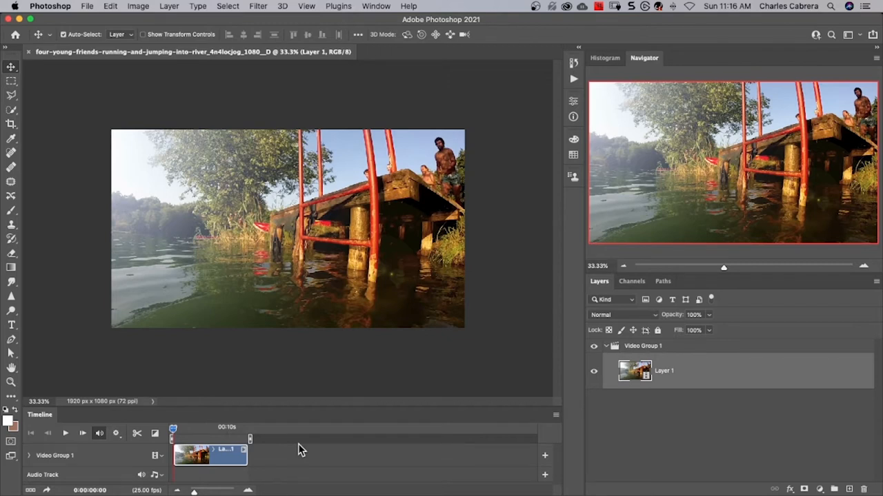
left_click(372, 6)
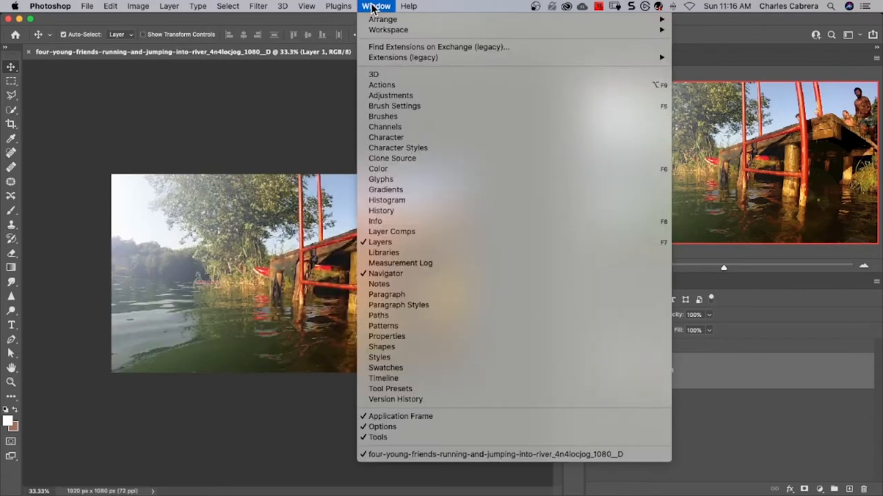
left_click(379, 389)
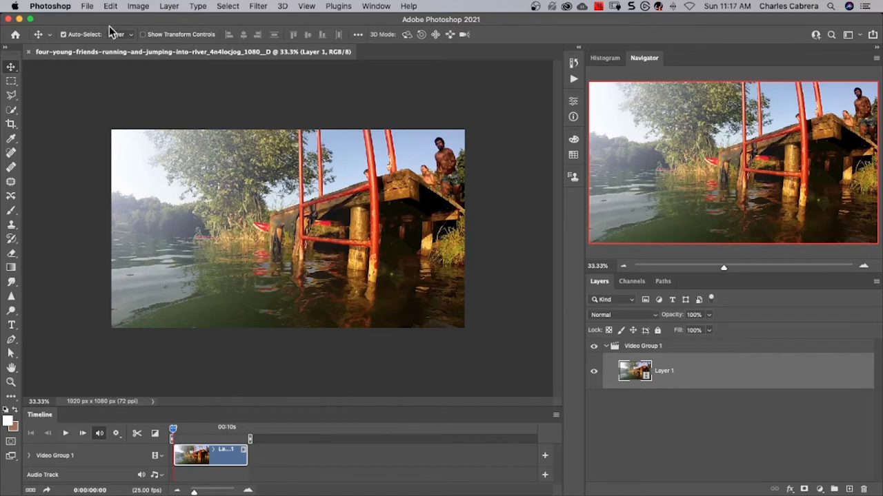
Resize the clip via Image Size to 50 percent, giving 960 × 540 px.
left_click(133, 7)
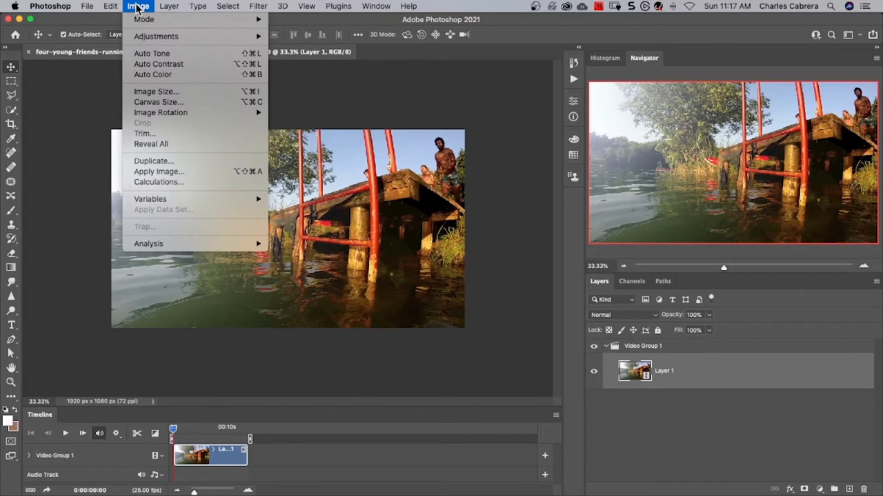
left_click(155, 91)
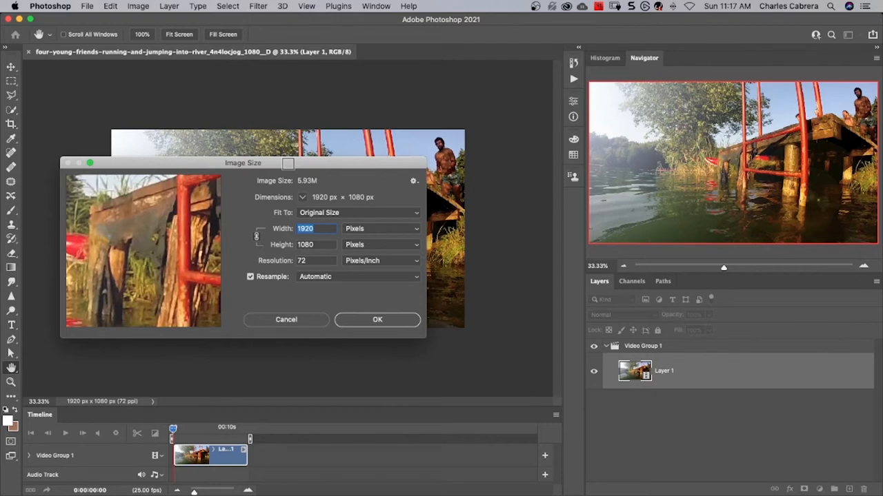
left_click(380, 229)
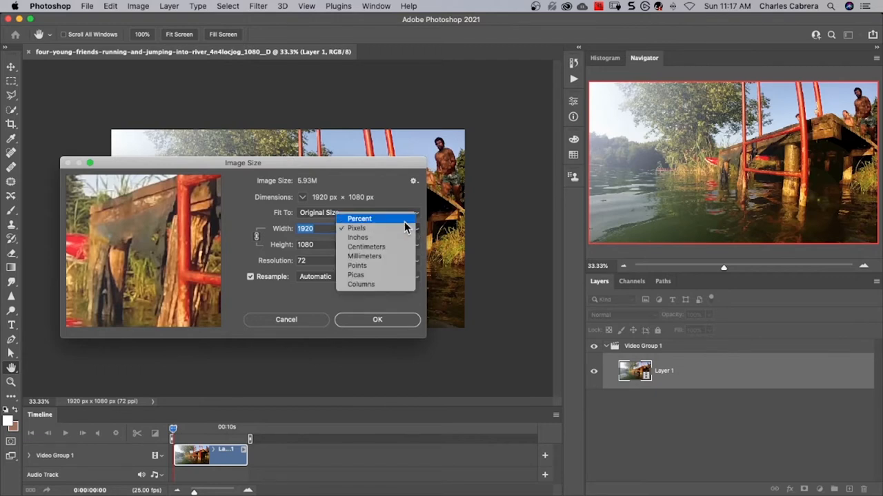
left_click(358, 218)
type("50")
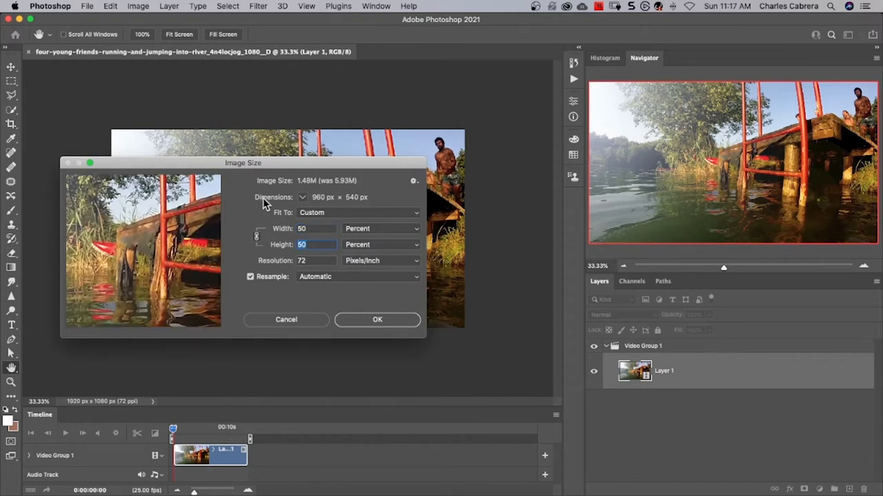
mouse_move(317, 204)
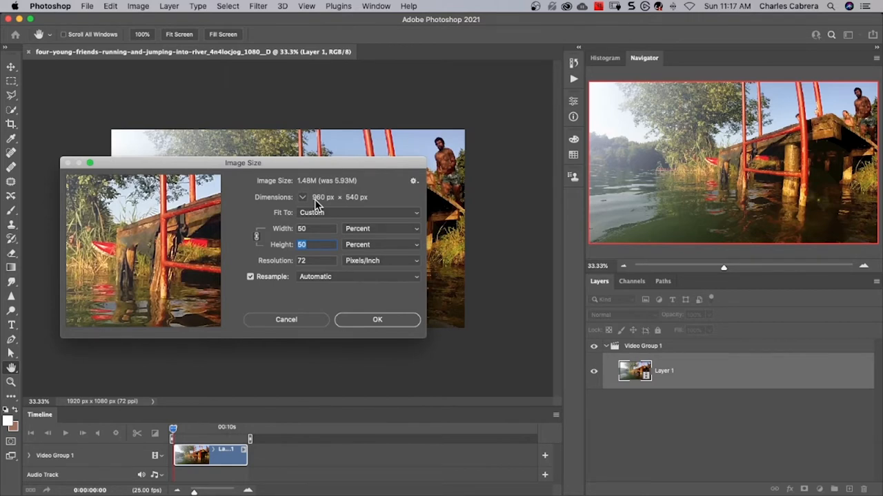
mouse_move(305, 187)
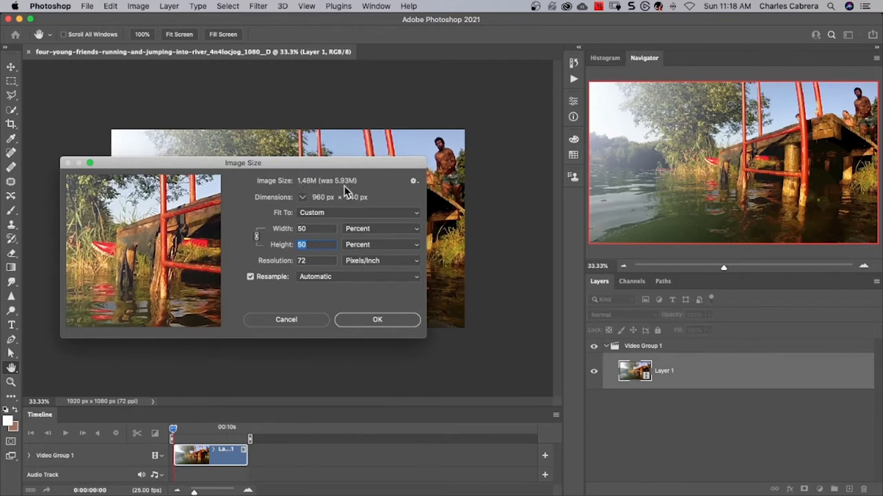
left_click(378, 320)
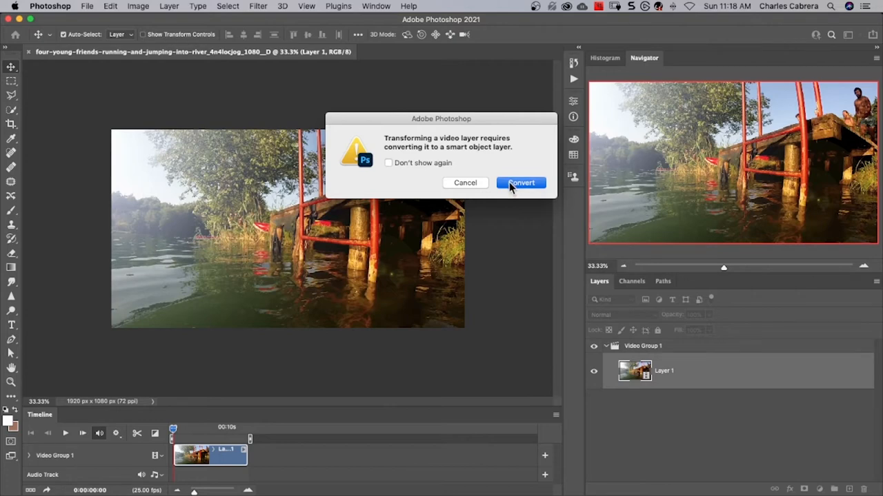
Convert the video layer to a 960 × 540 smart object and trim it to the jumping section.
left_click(521, 182)
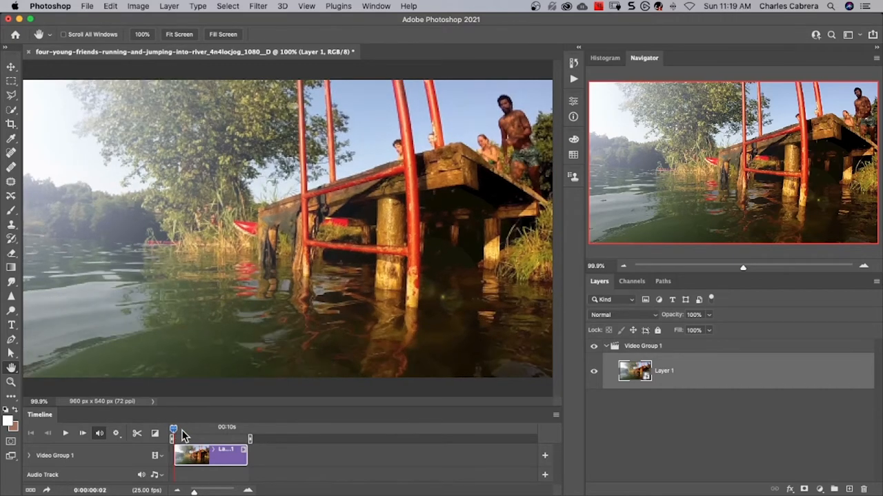
left_click_drag(174, 438, 199, 439)
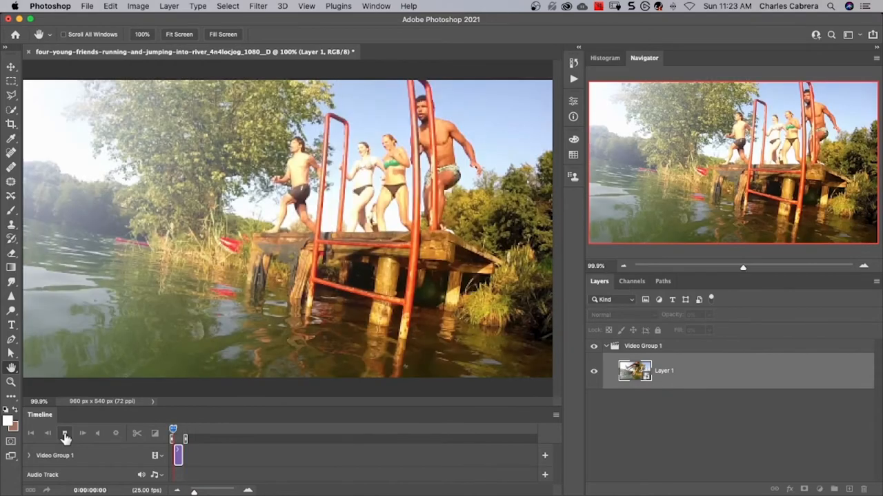
Preview the shortened clip and set timeline playback to loop.
left_click(66, 433)
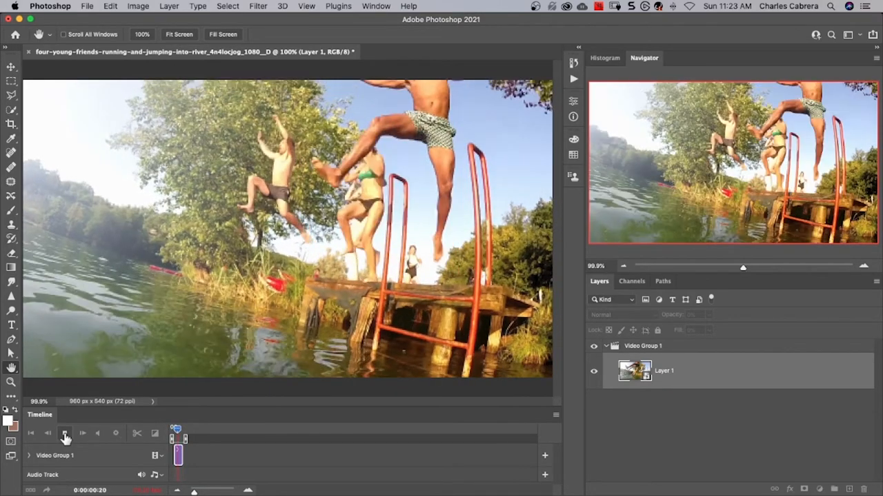
left_click(65, 433)
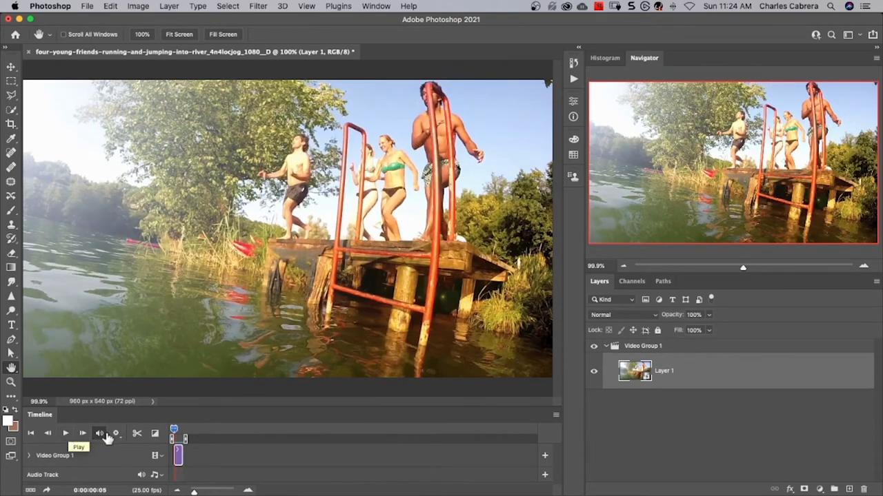
left_click(120, 433)
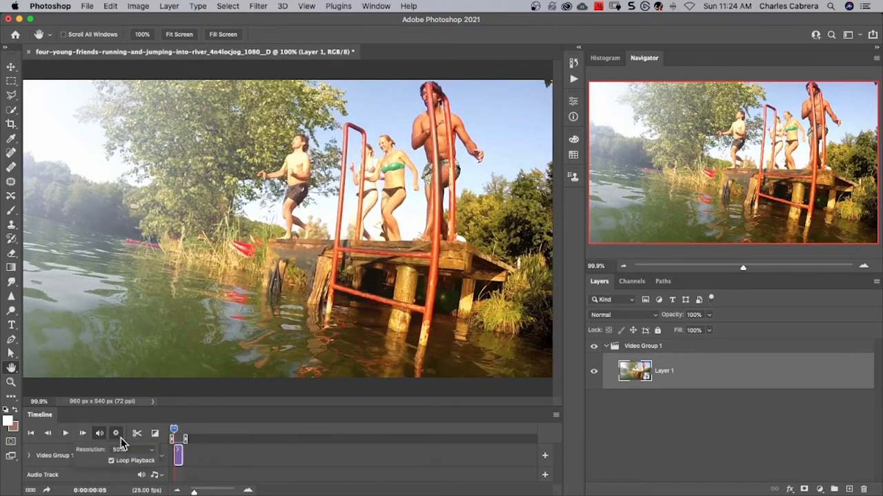
left_click(114, 460)
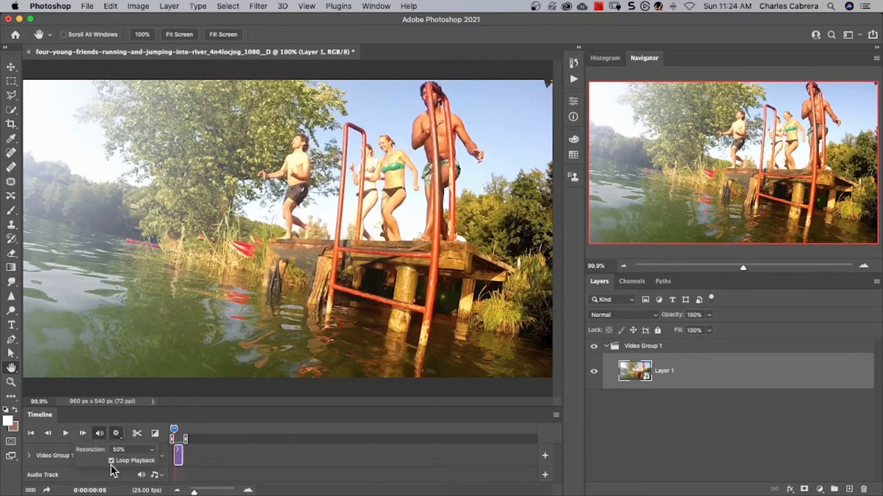
left_click(64, 433)
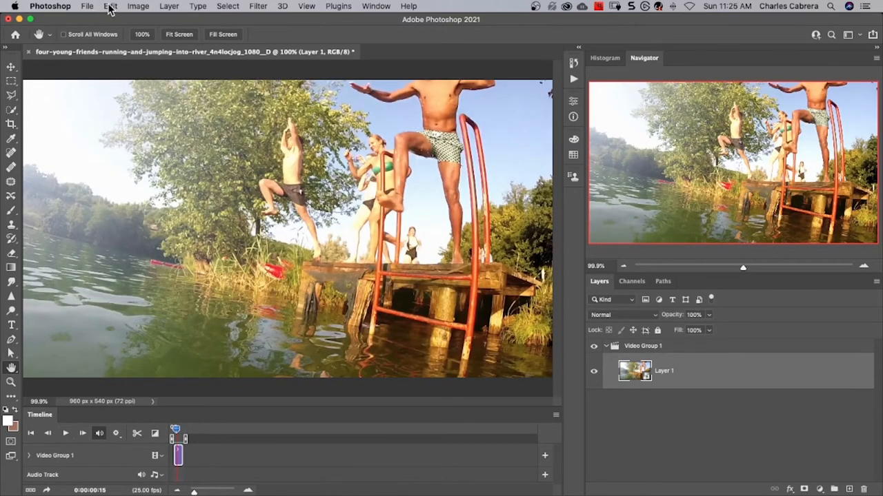
Start Save for Web (Legacy) with GIF kept as the output format.
left_click(88, 5)
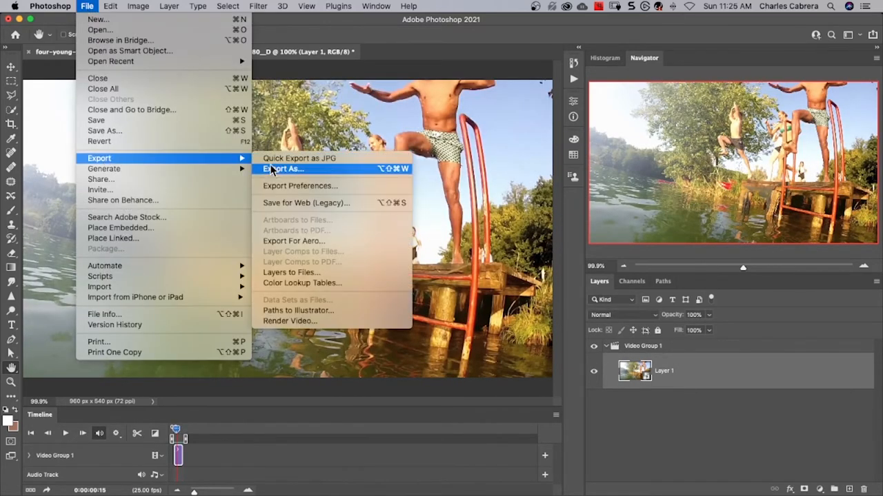
mouse_move(305, 203)
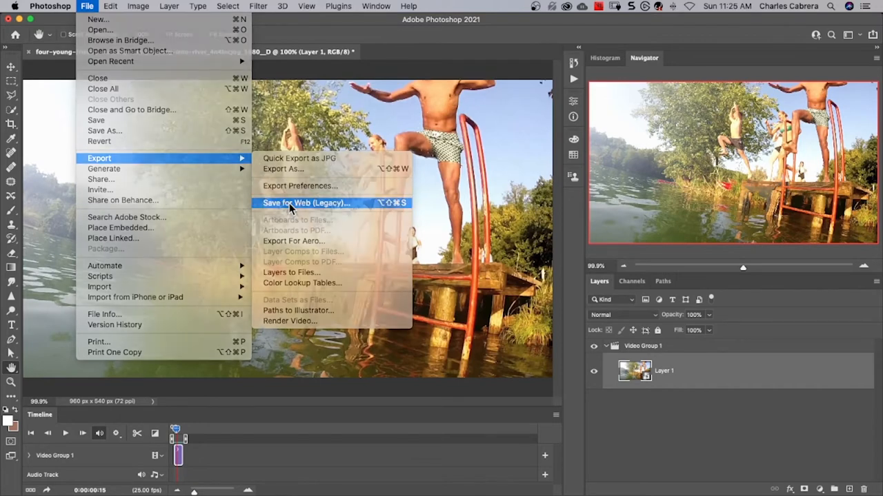
left_click(306, 202)
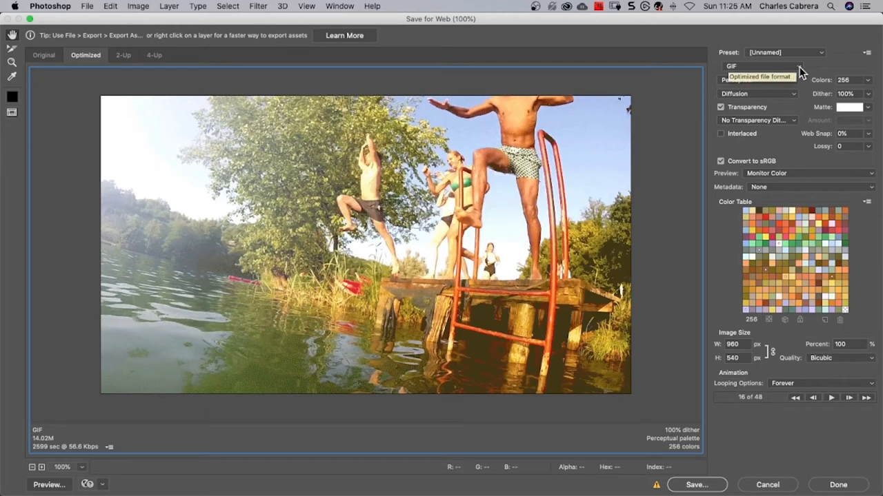
left_click(757, 66)
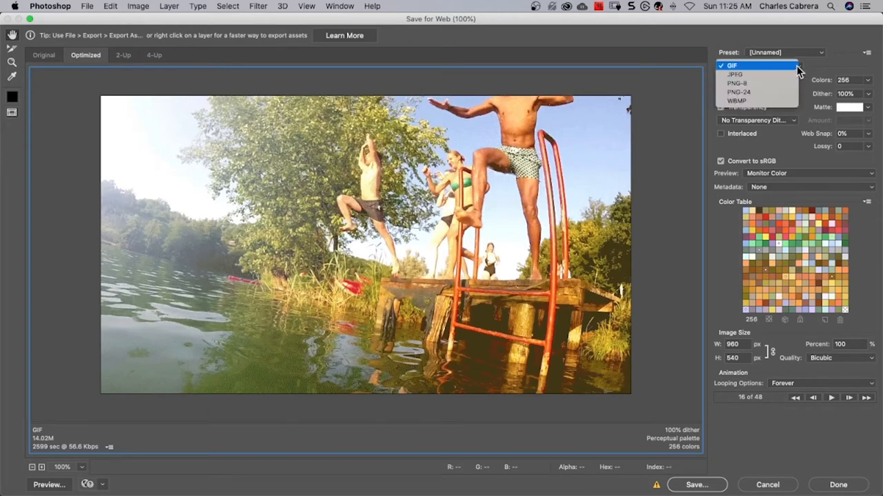
left_click(757, 66)
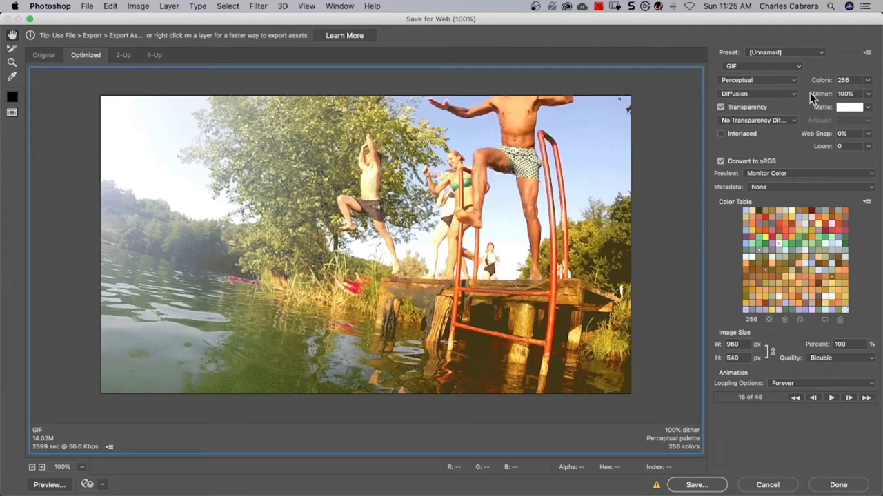
Turn off transparency, keep looping Forever, and proceed to the save dialog.
left_click(720, 107)
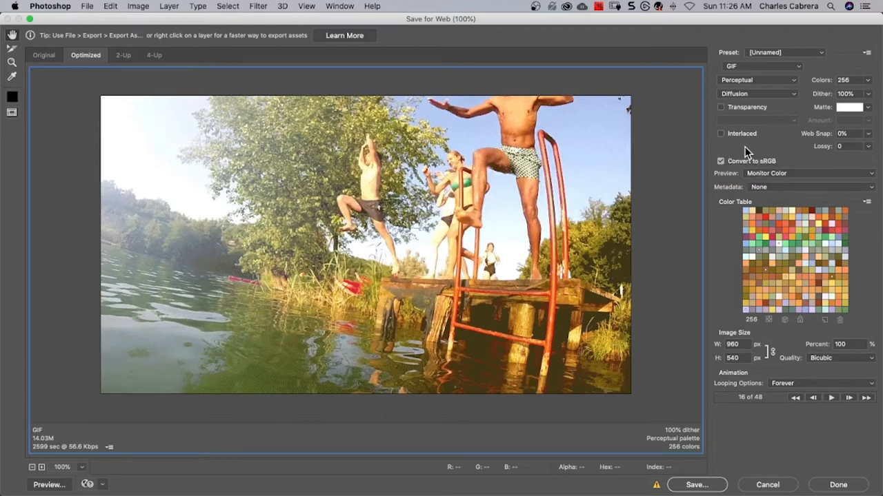
mouse_move(739, 345)
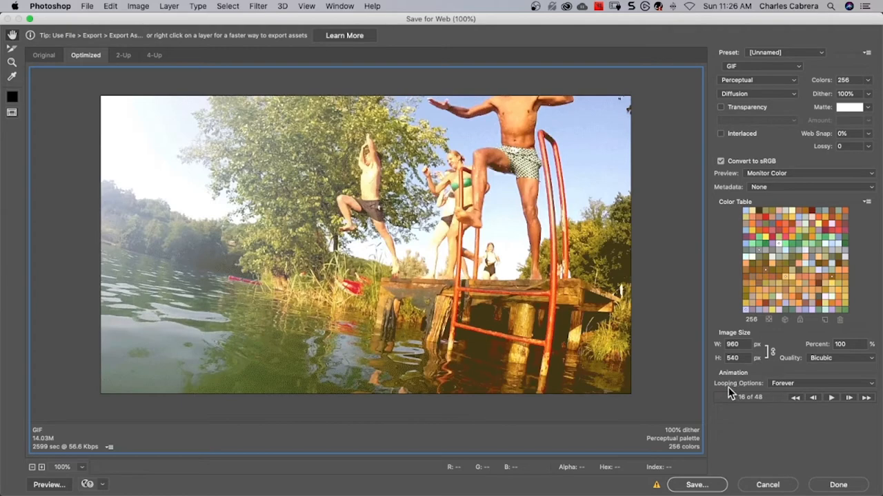
mouse_move(779, 421)
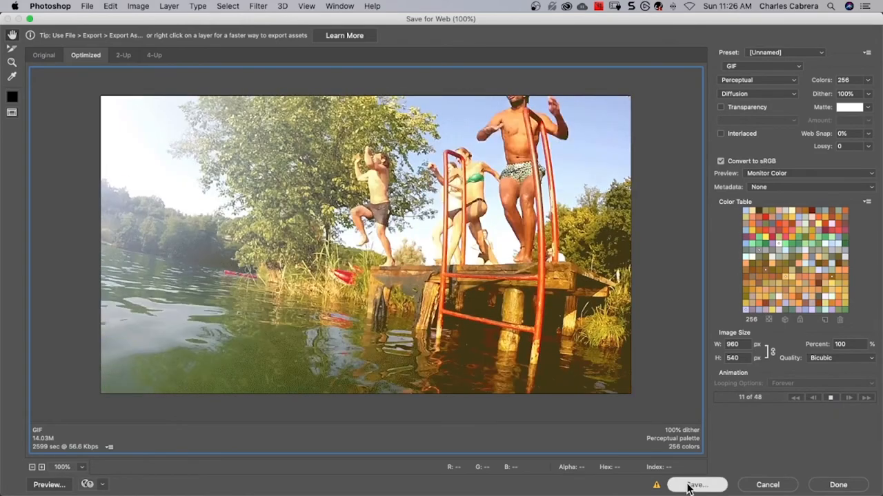
left_click(698, 486)
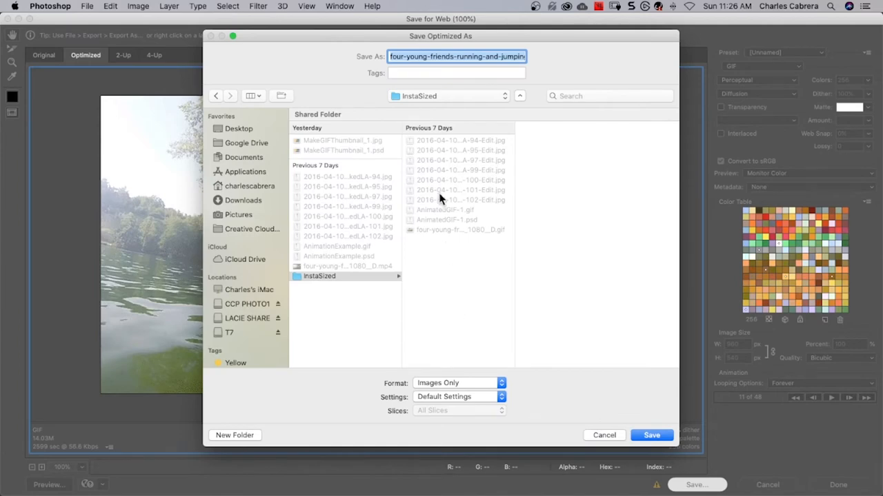
Save the optimized river-jump GIF into the Instasized folder.
left_click(651, 436)
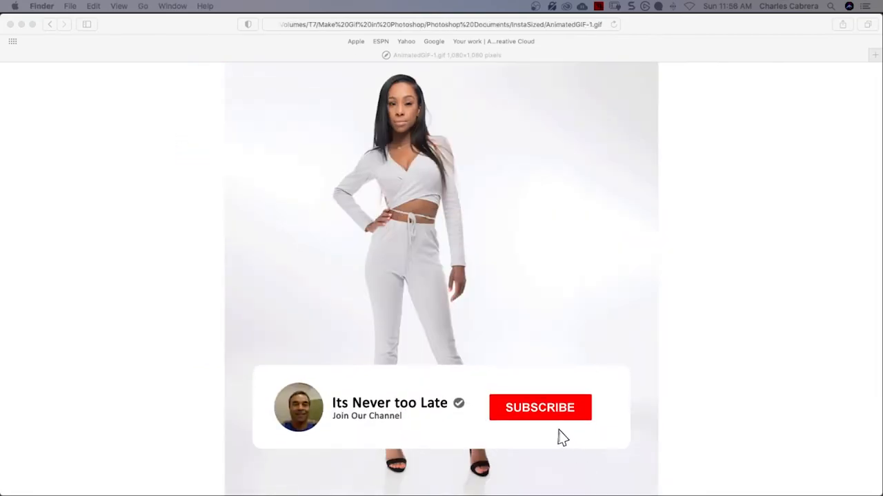
left_click(540, 409)
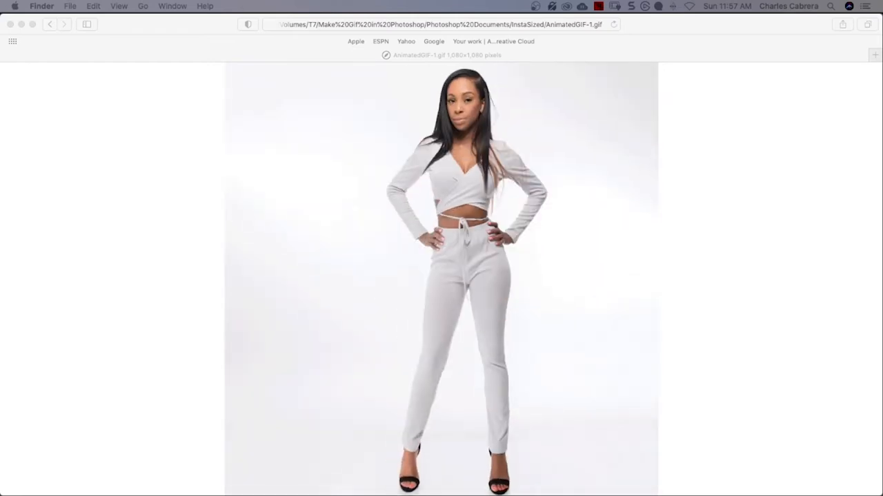
left_click(85, 5)
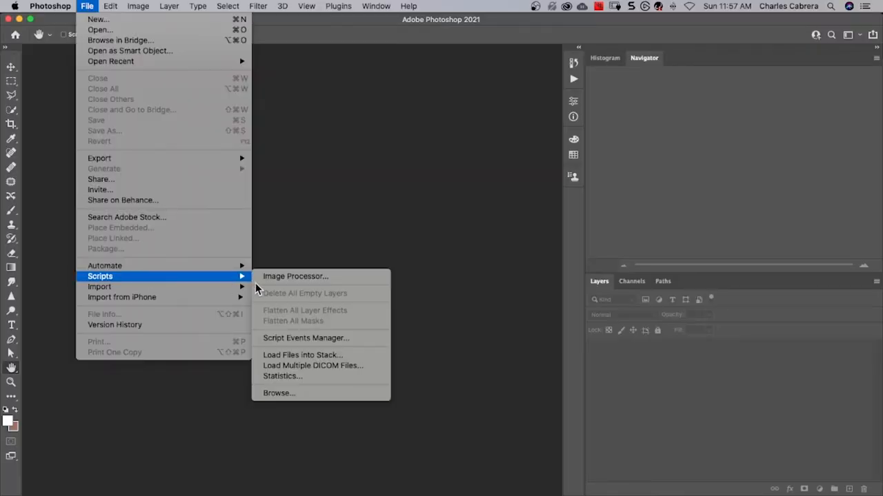
Load the seven HandPicked JPEG pose photos into one document as stacked layers.
left_click(302, 356)
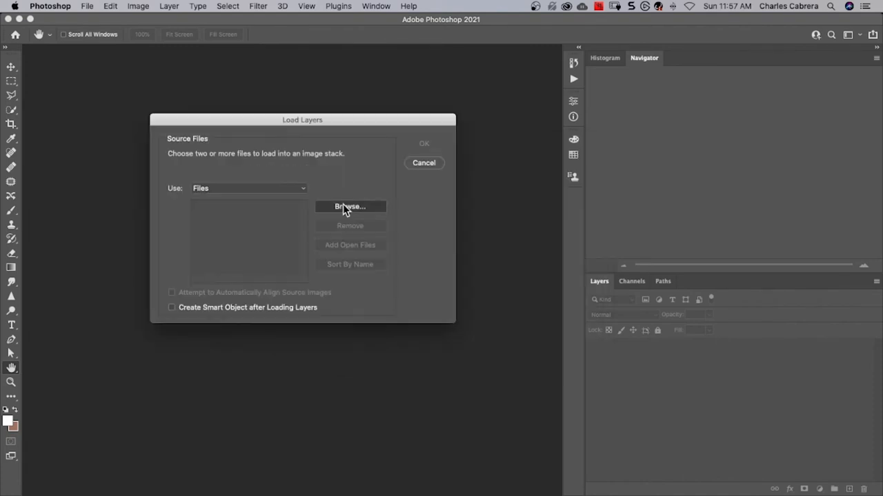
left_click(350, 206)
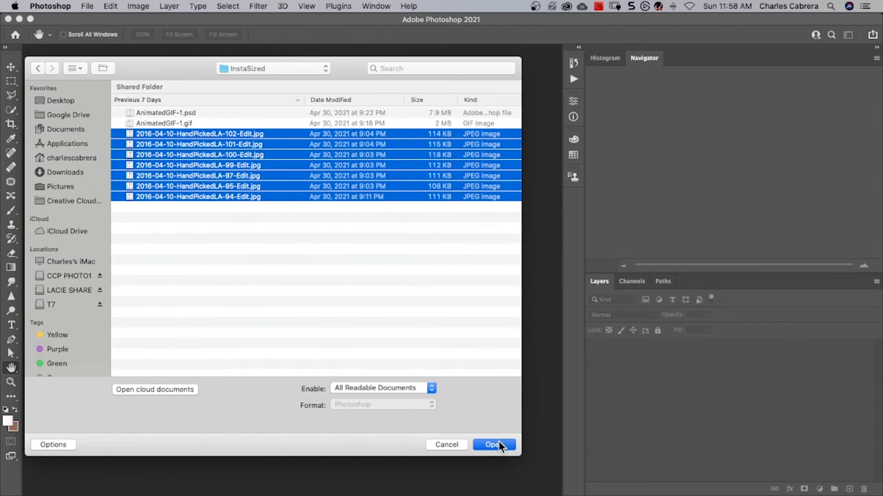
left_click(494, 444)
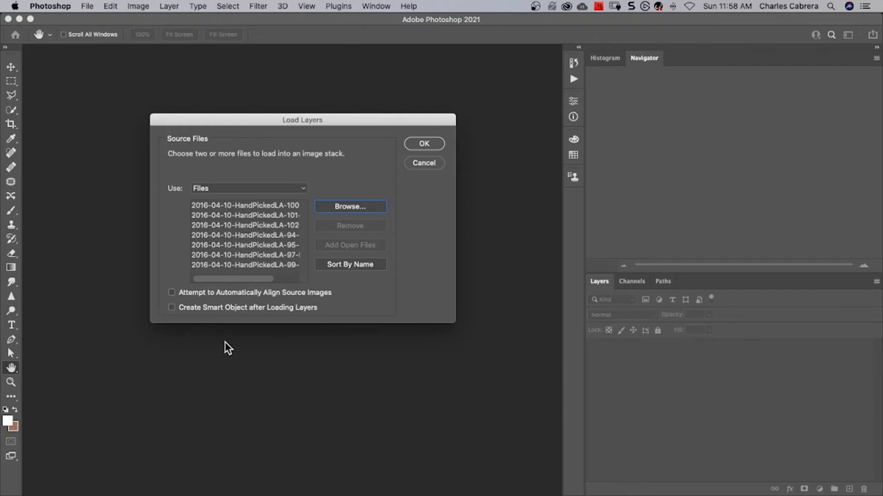
left_click(423, 143)
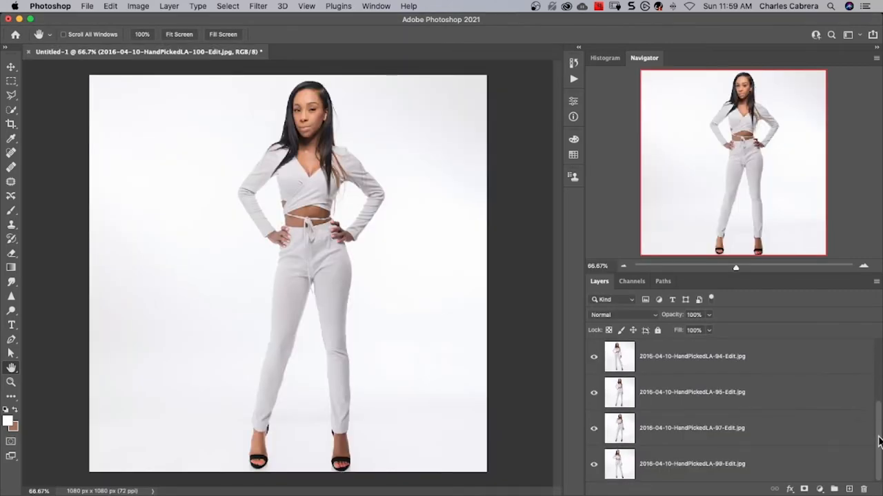
Show the Timeline panel and create a frame animation for the pose document.
scroll("down", 3)
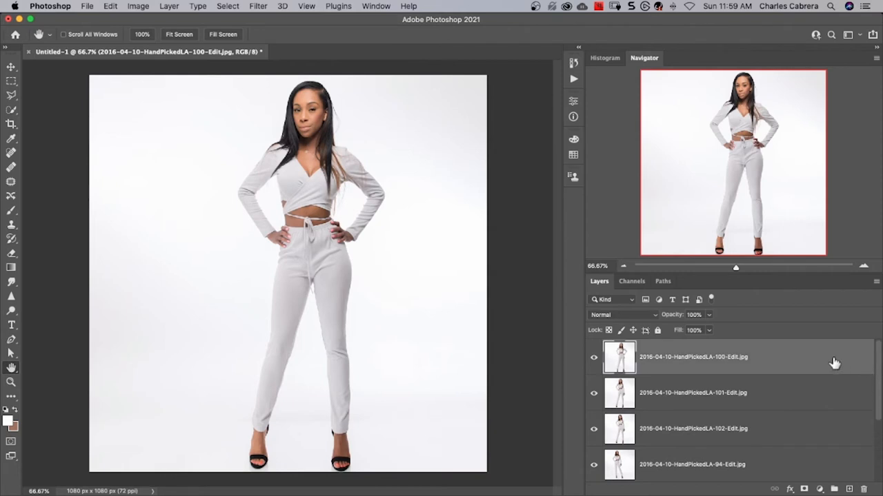
mouse_move(538, 378)
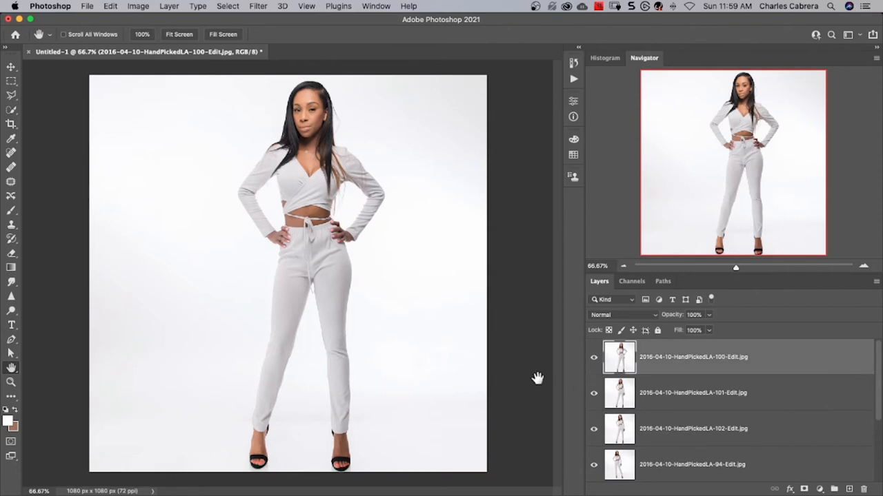
left_click(376, 6)
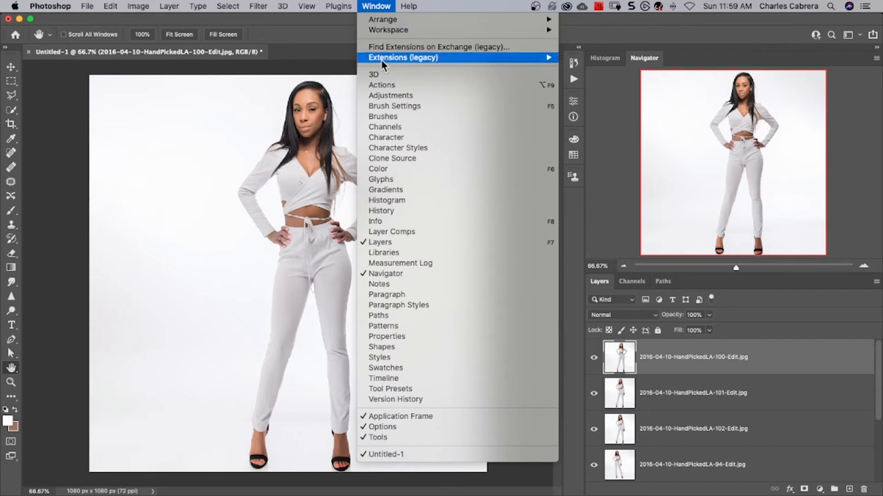
left_click(383, 378)
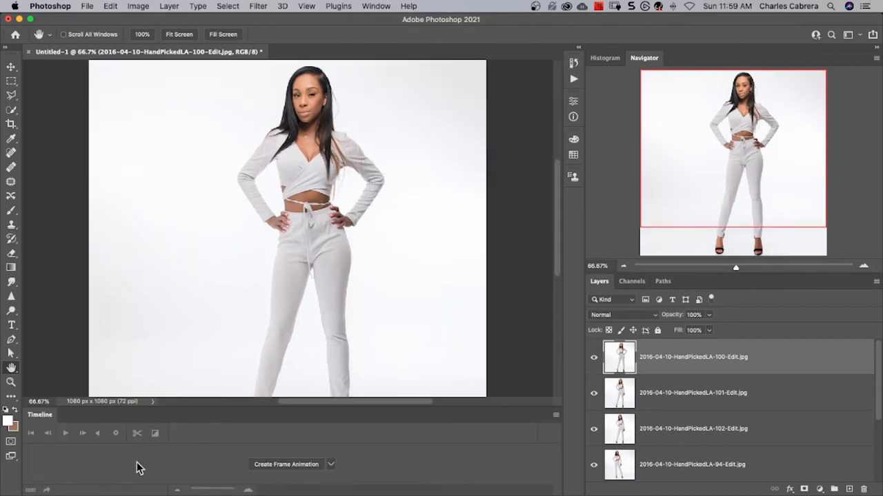
left_click(337, 463)
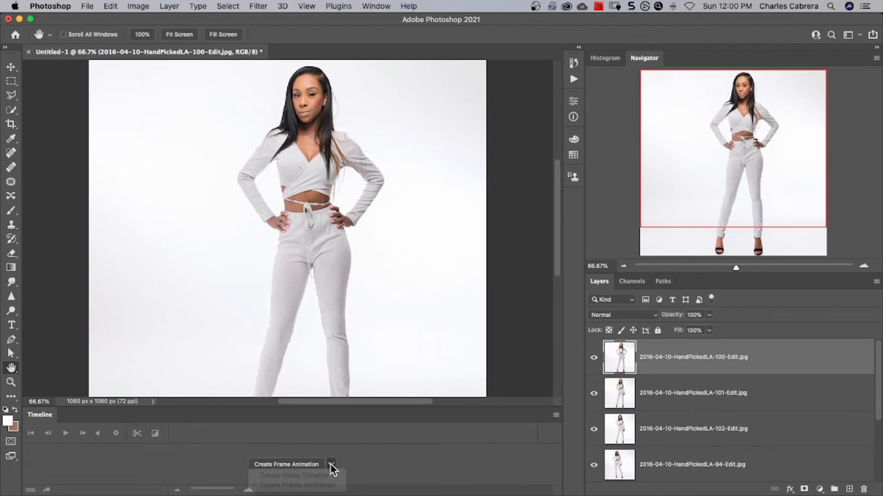
left_click(287, 464)
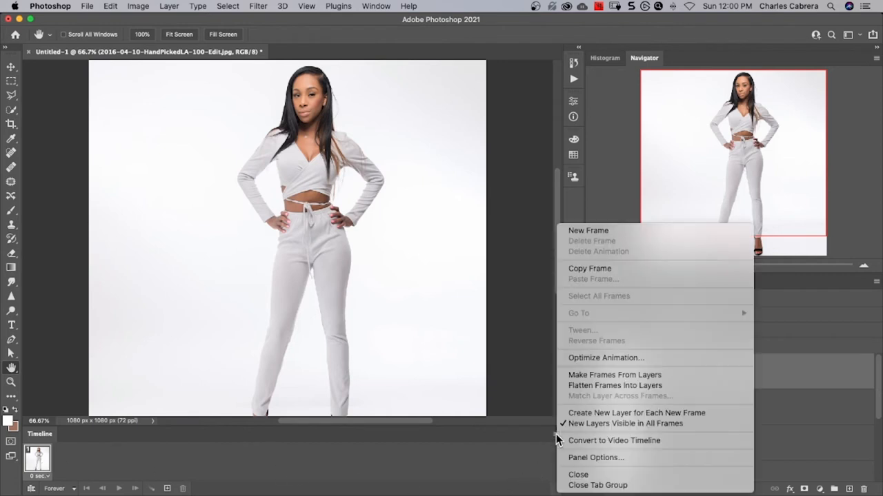
mouse_move(615, 375)
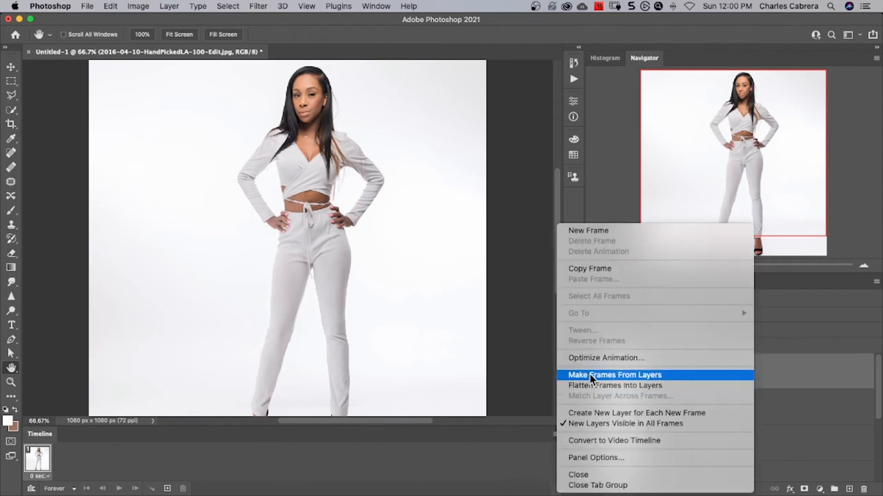
Make seven frames from the pose layers and set looping to Forever.
left_click(615, 375)
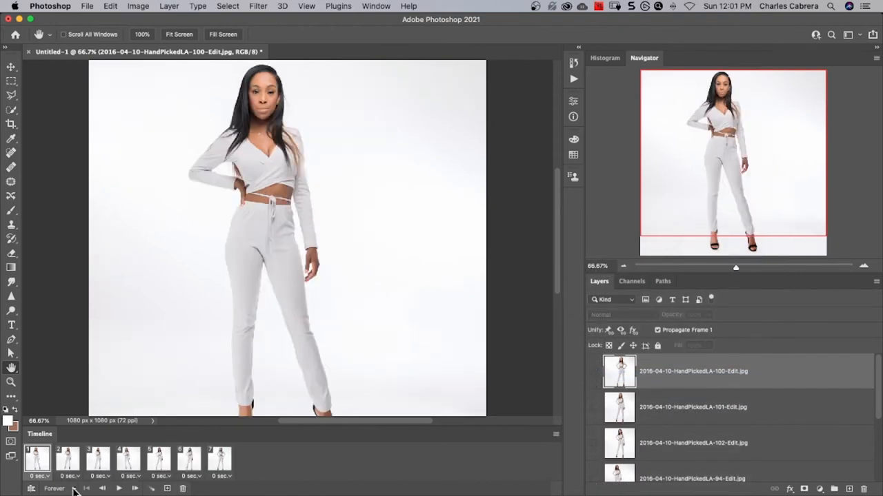
left_click(55, 488)
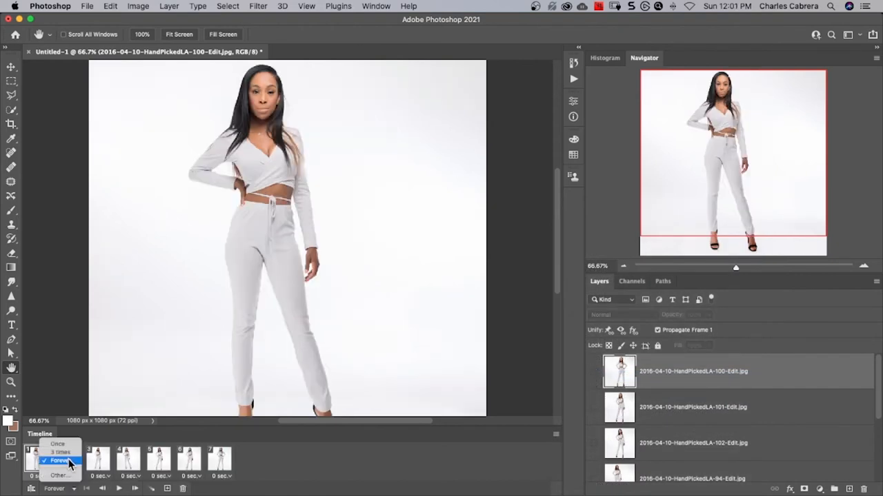
left_click(61, 457)
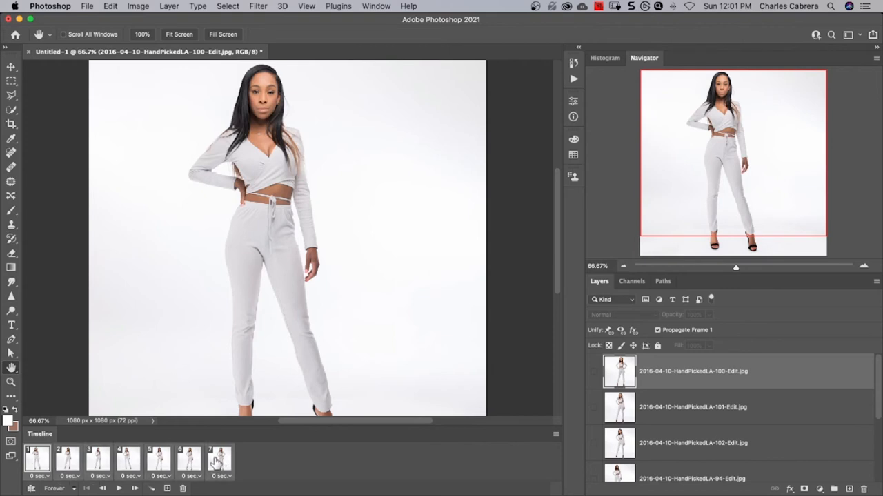
Set a 1-second delay on the frames, then play and stop the pose animation preview.
left_click(43, 472)
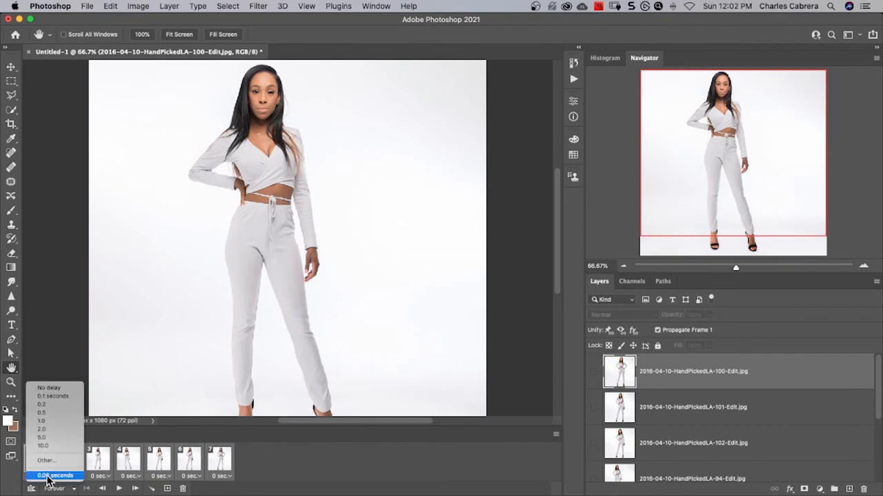
left_click(54, 475)
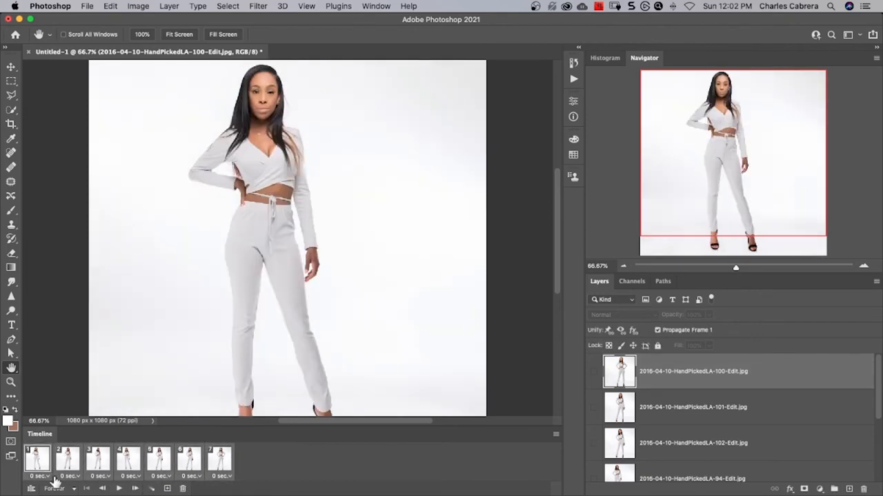
left_click(47, 471)
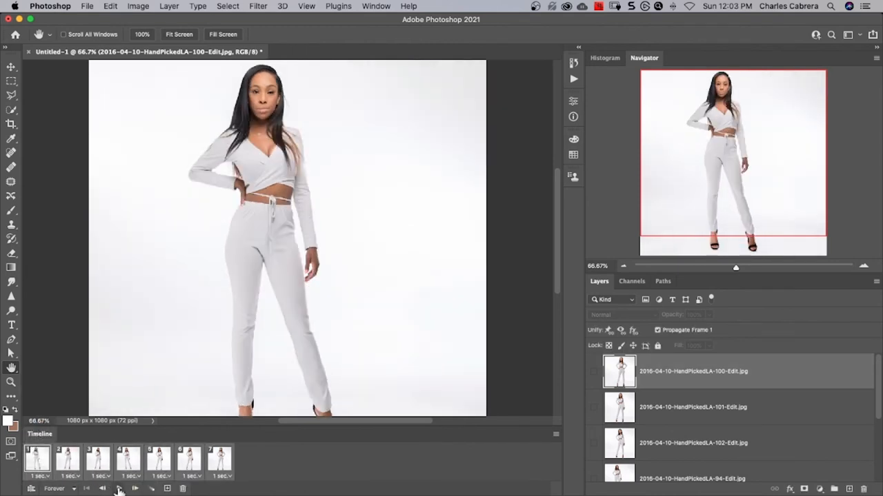
left_click(118, 488)
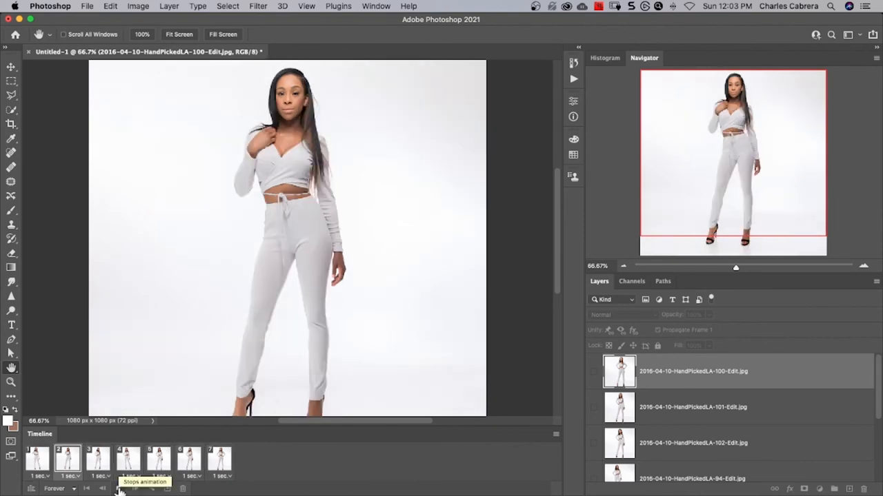
left_click(129, 462)
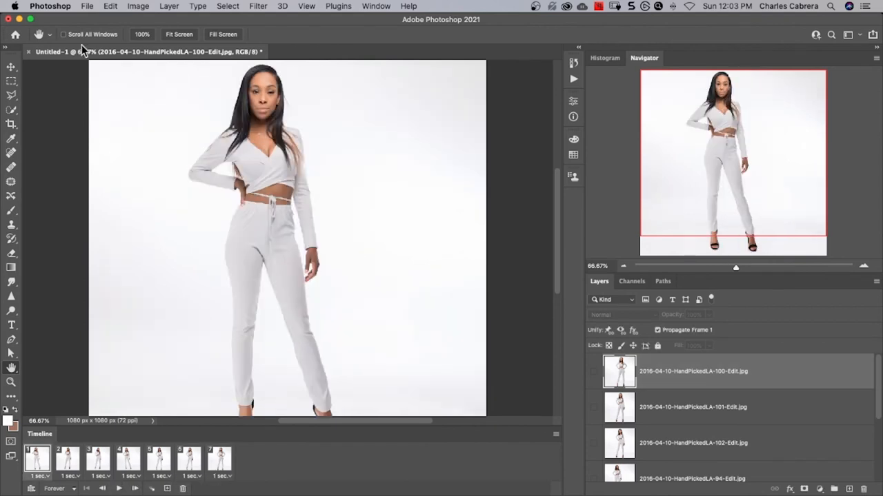
Save the animation as Model-1.psd with maximum compatibility.
left_click(91, 6)
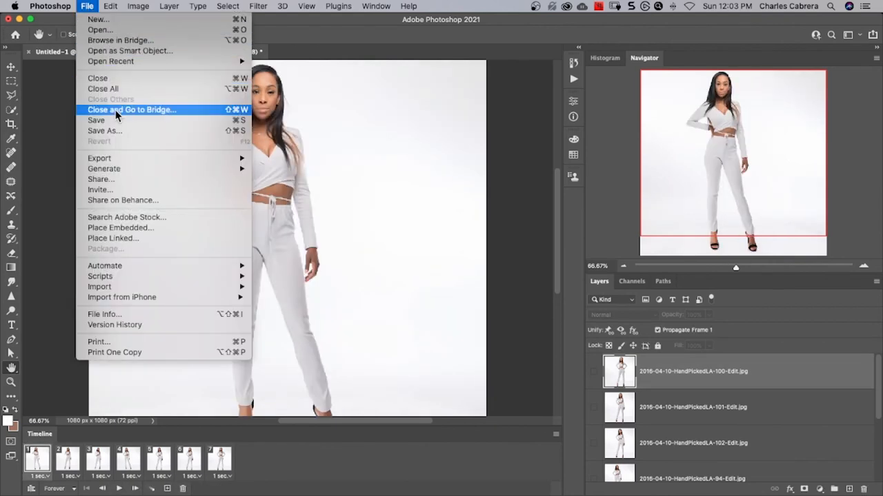
left_click(105, 130)
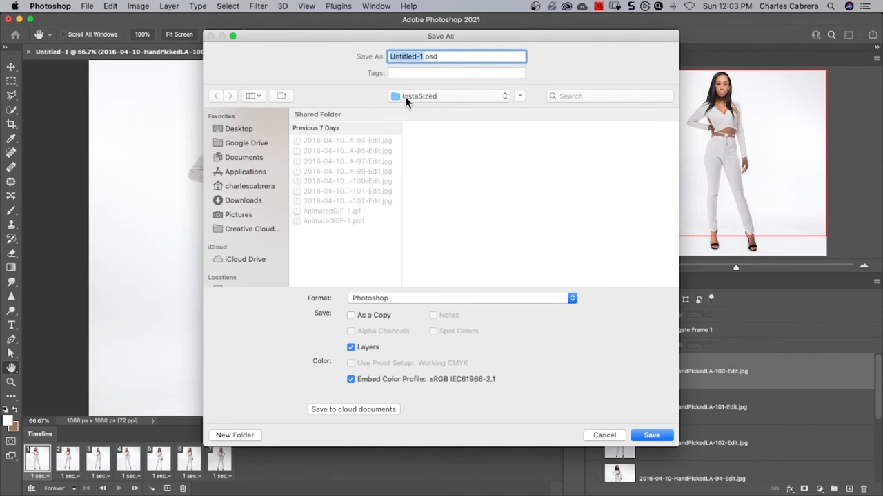
left_click(651, 436)
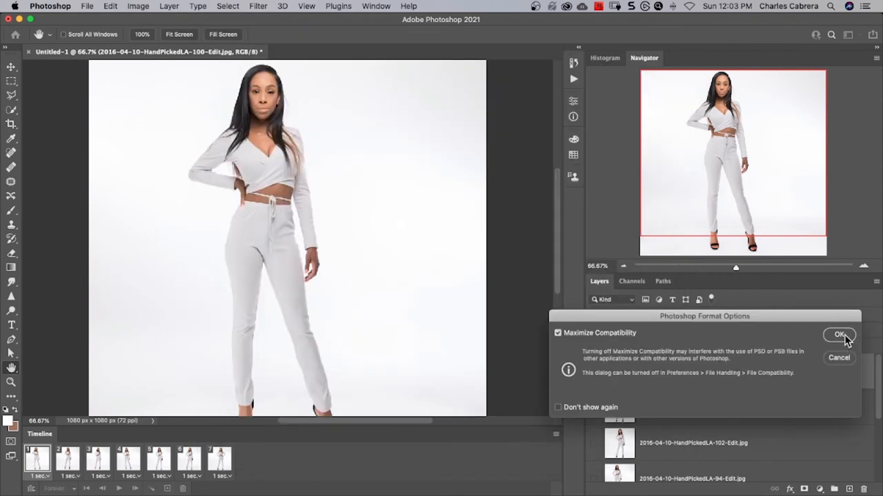
left_click(839, 335)
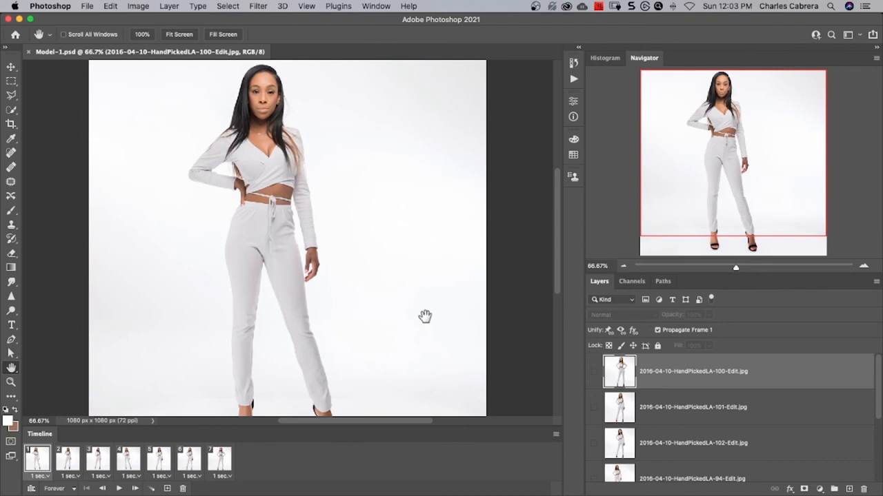
left_click(85, 6)
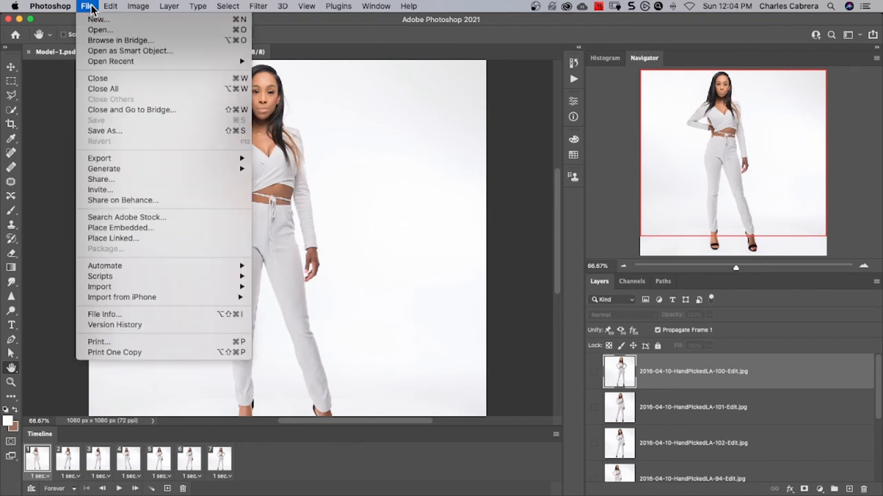
mouse_move(99, 157)
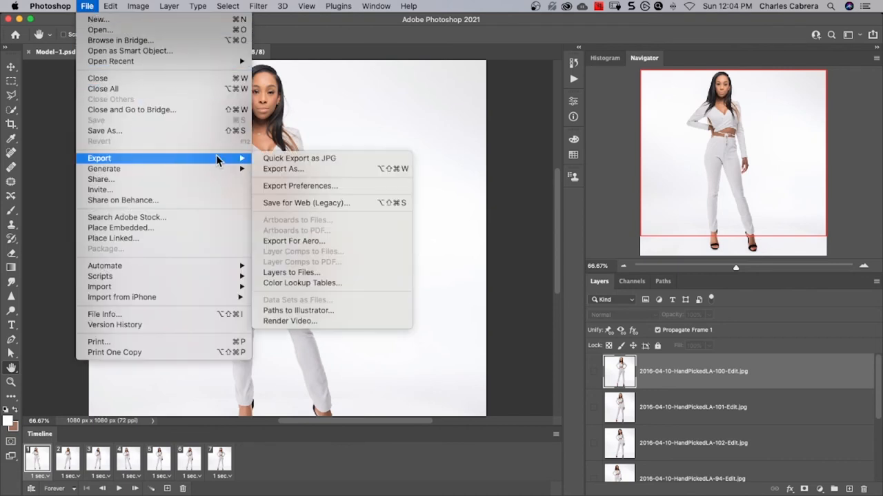
Set up Save for Web as a GIF without transparency, previewing the whole photo.
left_click(306, 203)
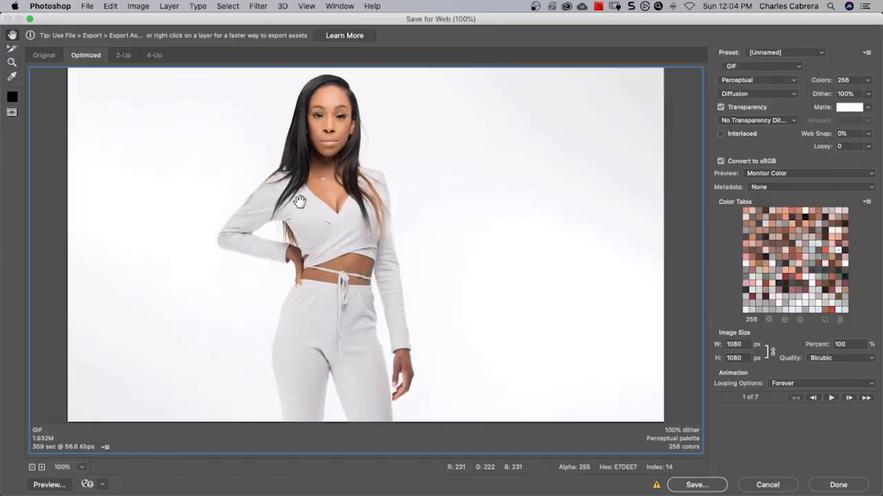
mouse_move(301, 202)
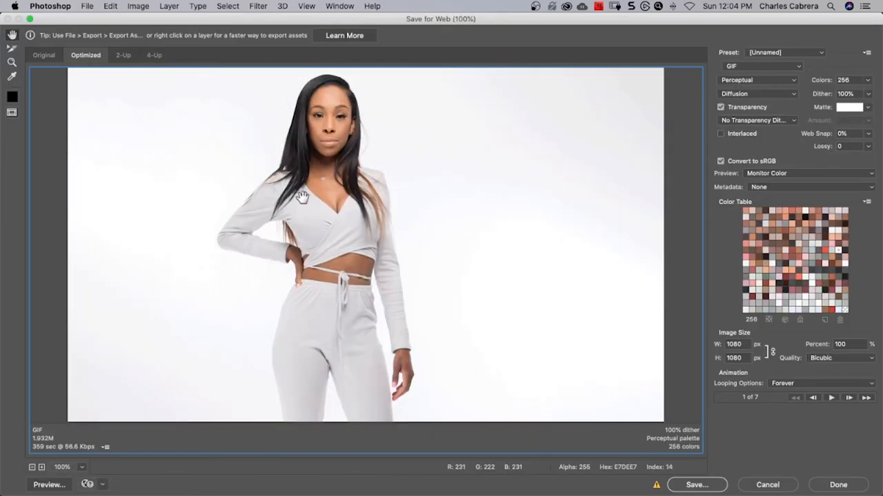
left_click(773, 66)
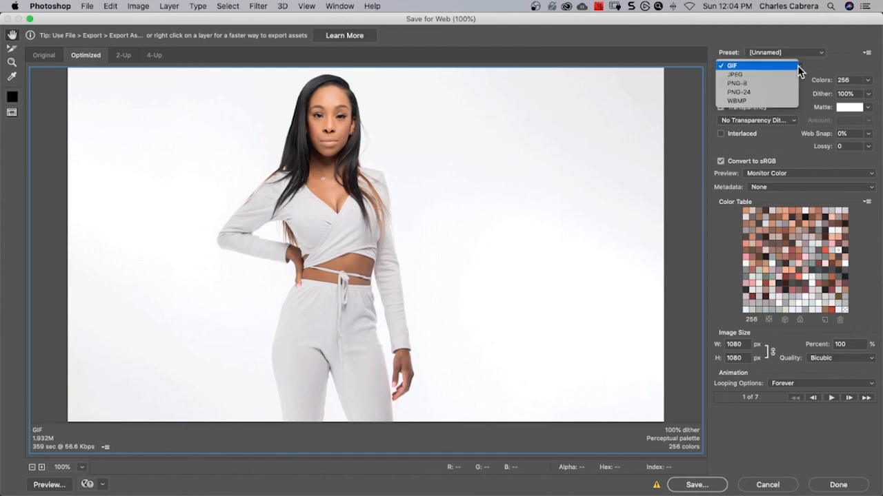
left_click(732, 66)
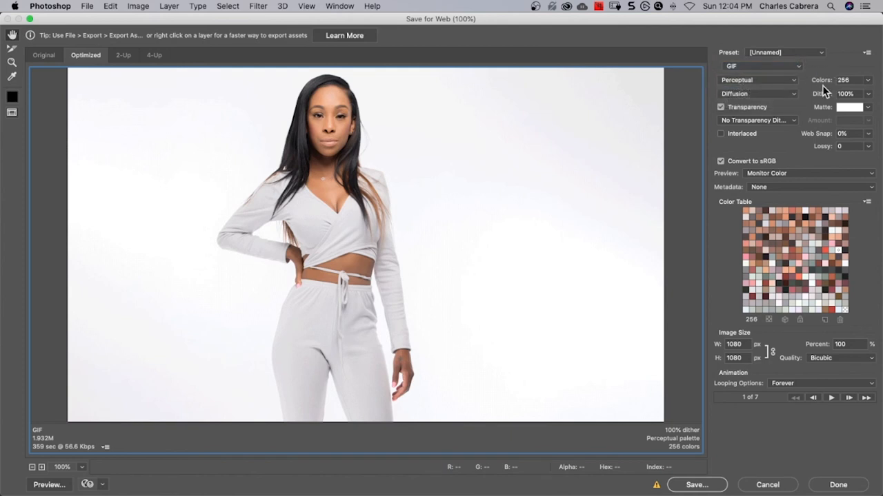
left_click(720, 108)
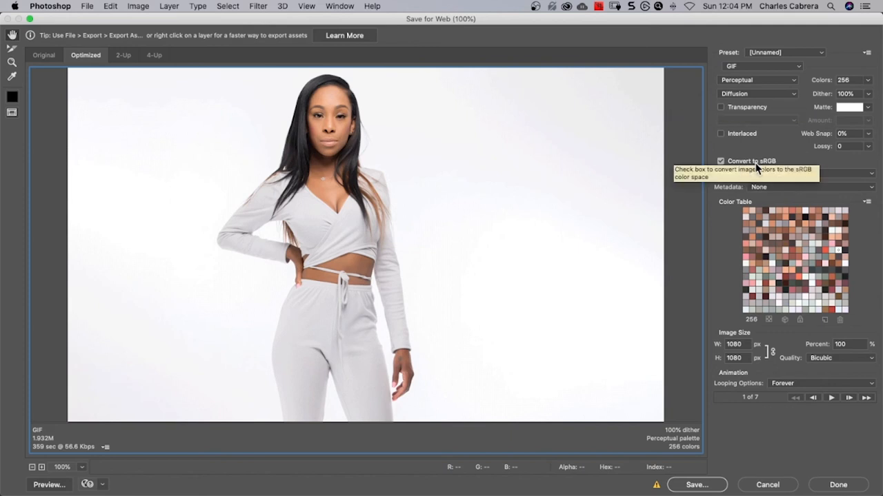
mouse_move(734, 249)
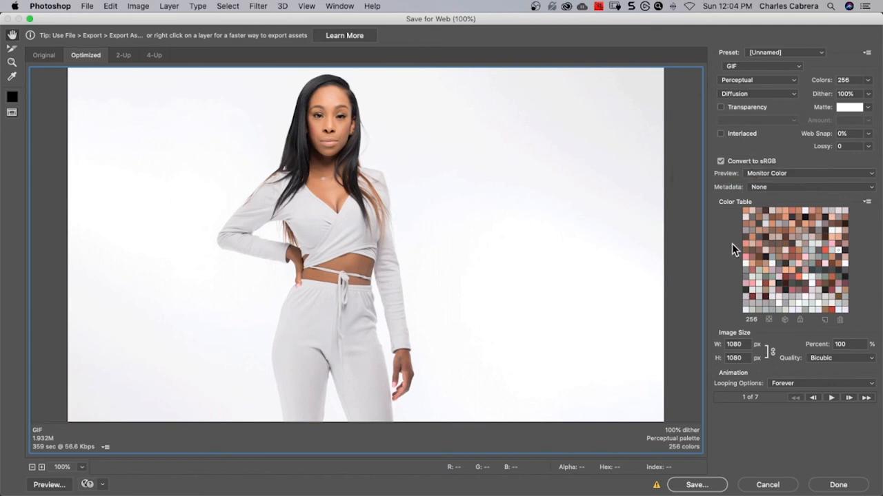
mouse_move(726, 316)
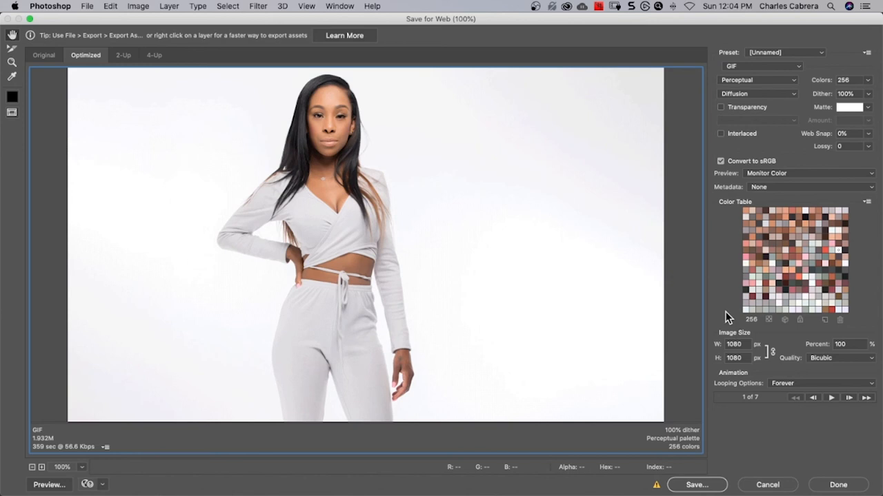
mouse_move(723, 402)
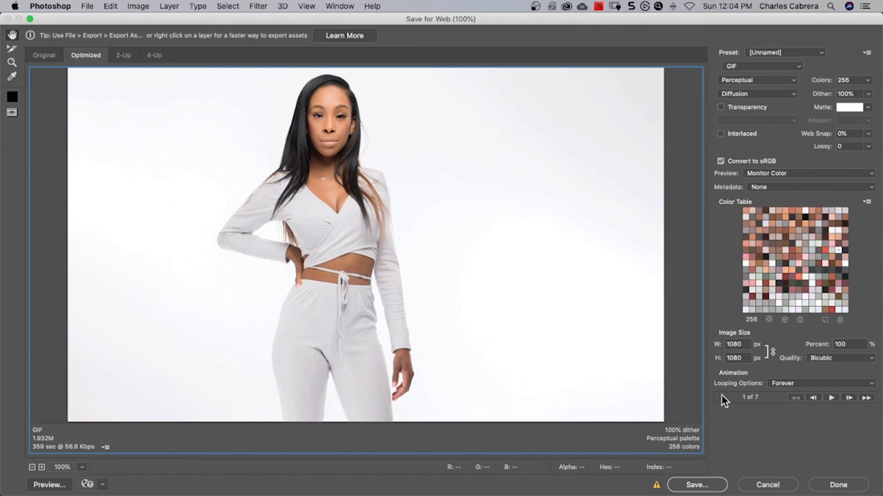
left_click(61, 466)
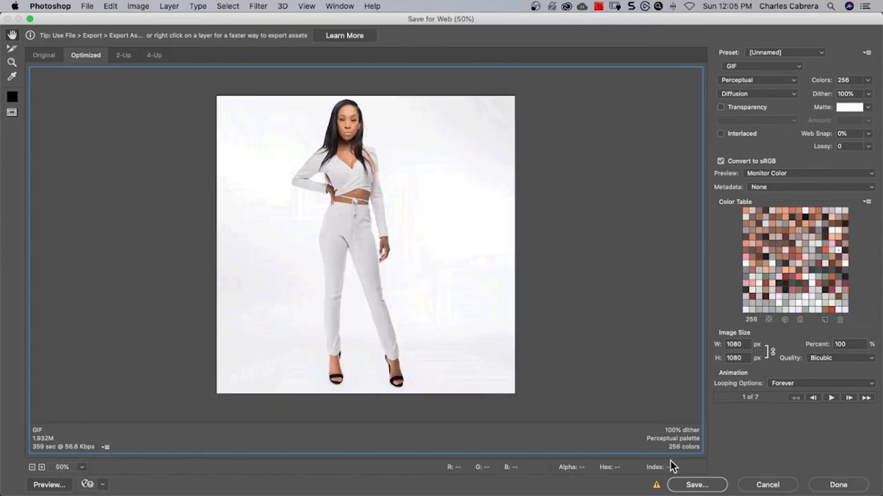
left_click(829, 402)
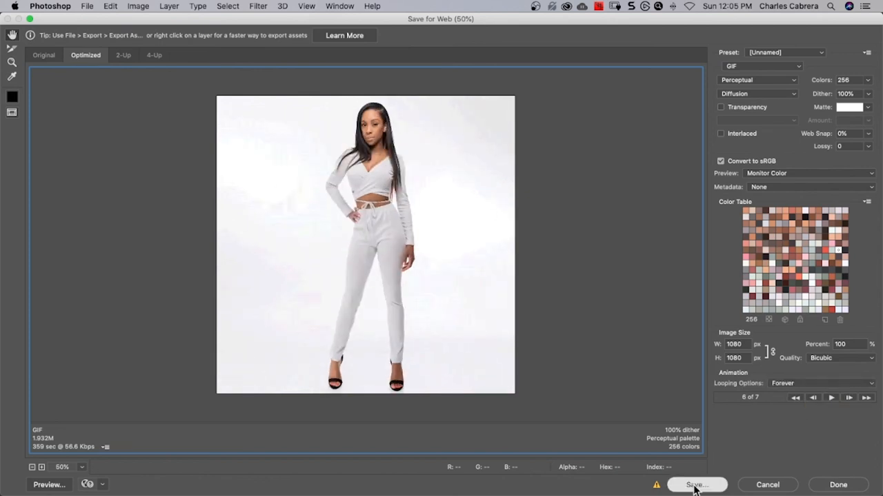
Save the animation as Model-1.gif and view it in Safari at 1080 × 1080.
left_click(694, 485)
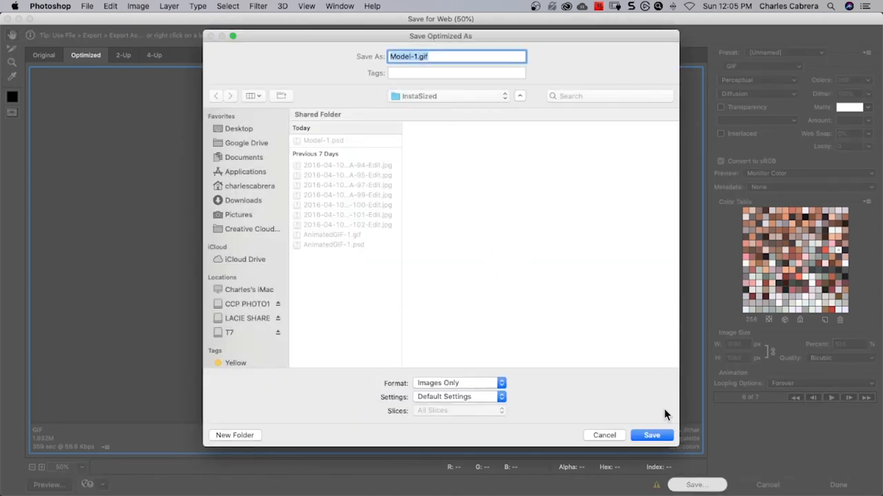
left_click(651, 436)
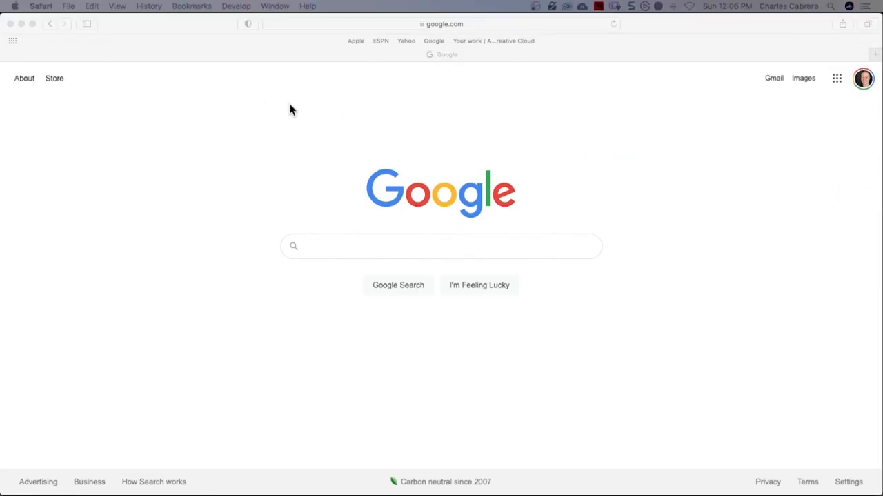
left_click(441, 22)
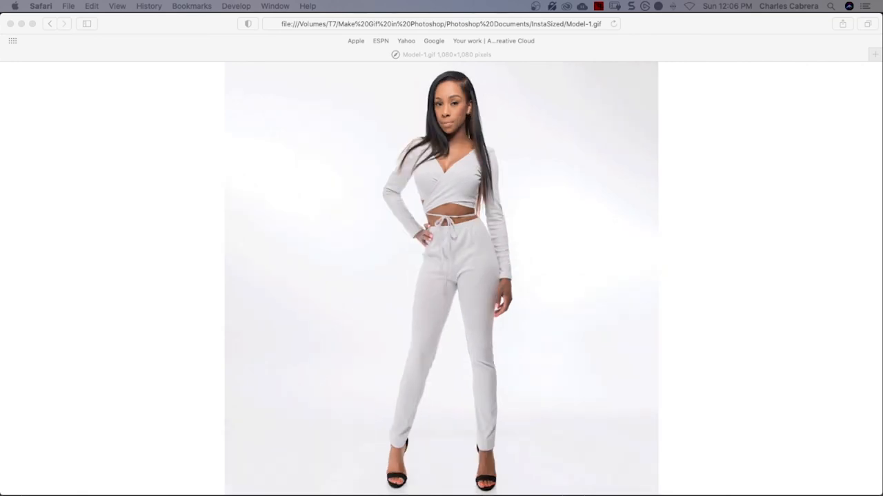